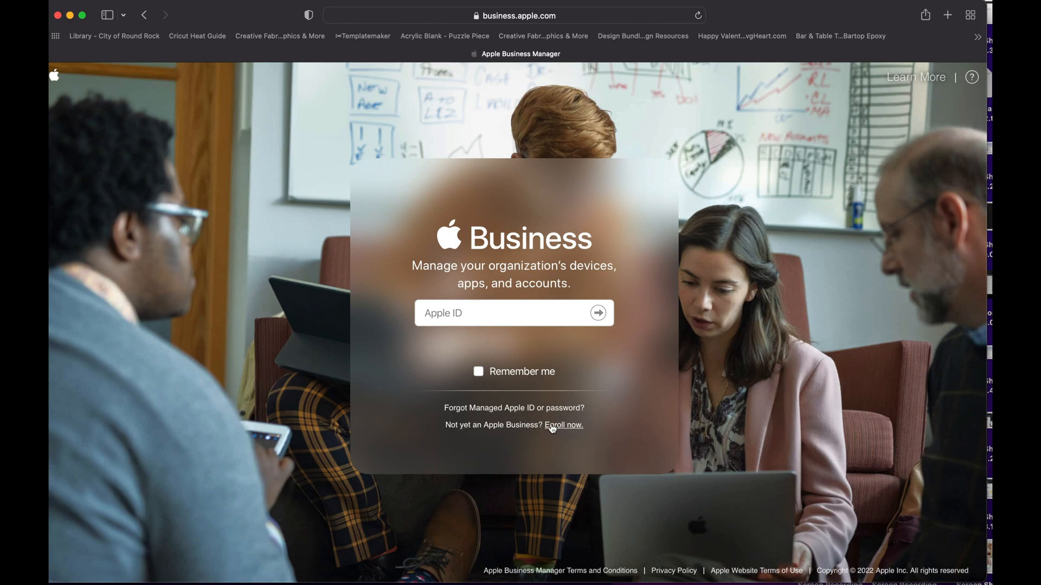
Choose Enroll now on the sign-in page to get the empty organization enrollment form.
{"action": "left_click", "coordinate": [562, 425]}
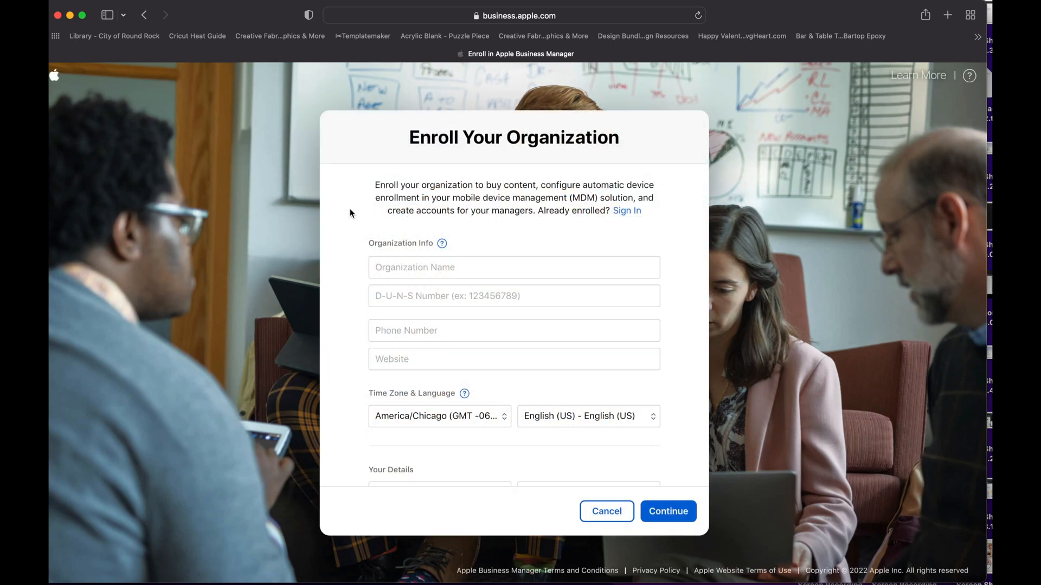
{"action": "mouse_move", "coordinate": [412, 260]}
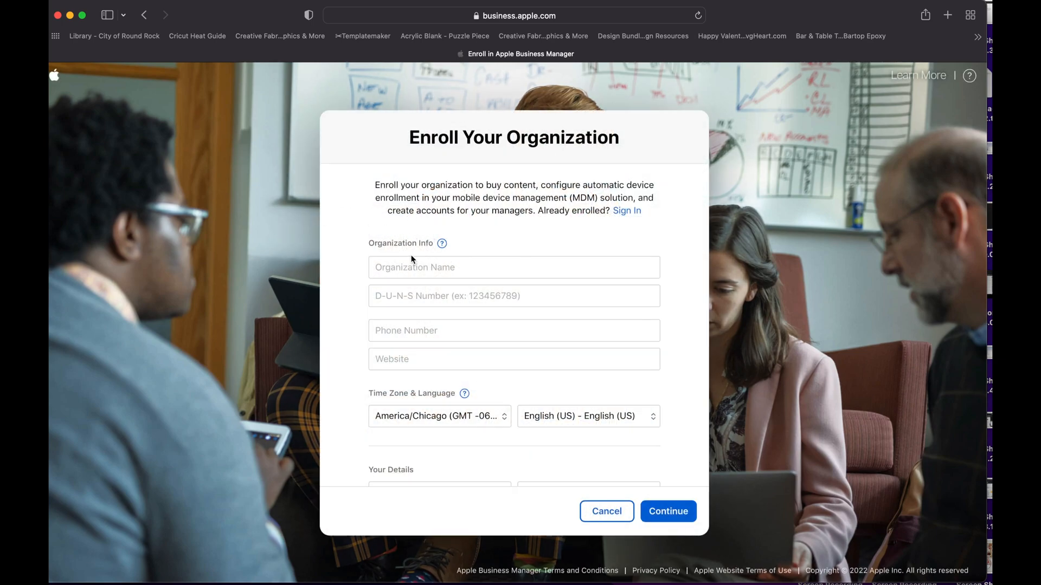
{"action": "mouse_move", "coordinate": [408, 251]}
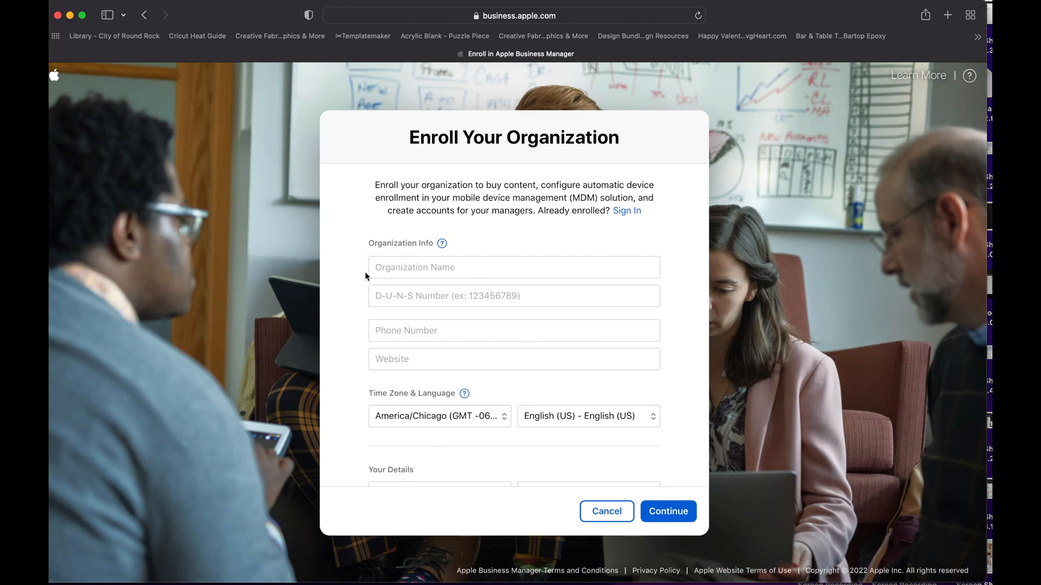
{"action": "mouse_move", "coordinate": [364, 309]}
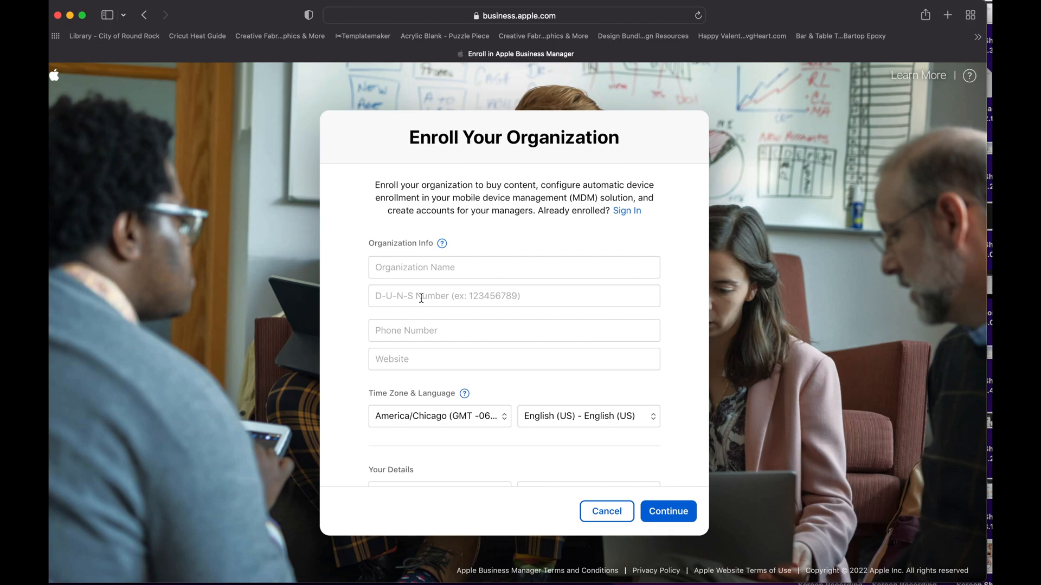
{"action": "mouse_move", "coordinate": [420, 296]}
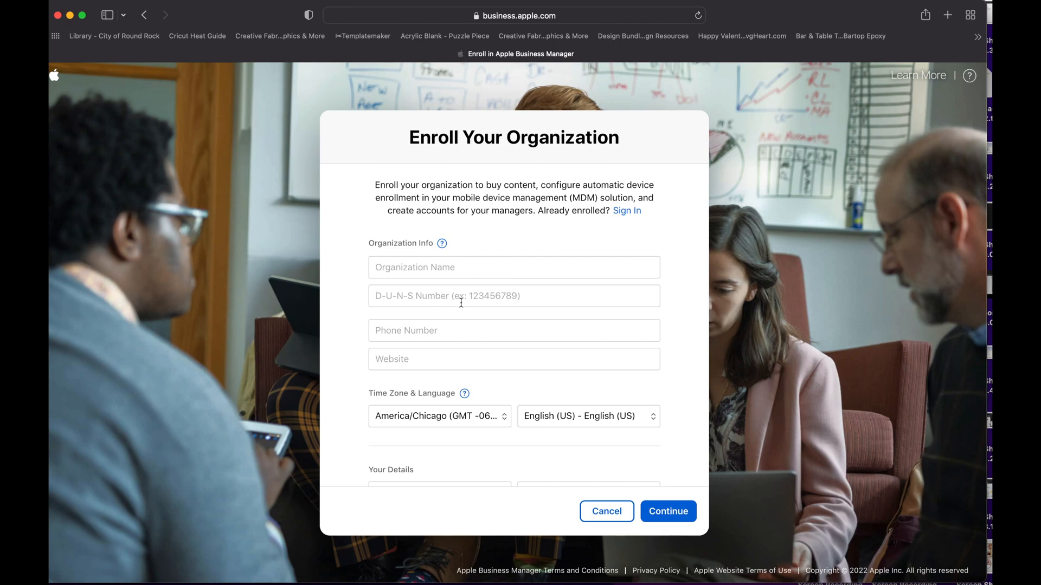
{"action": "scroll", "scroll_direction": "down", "scroll_amount": 3}
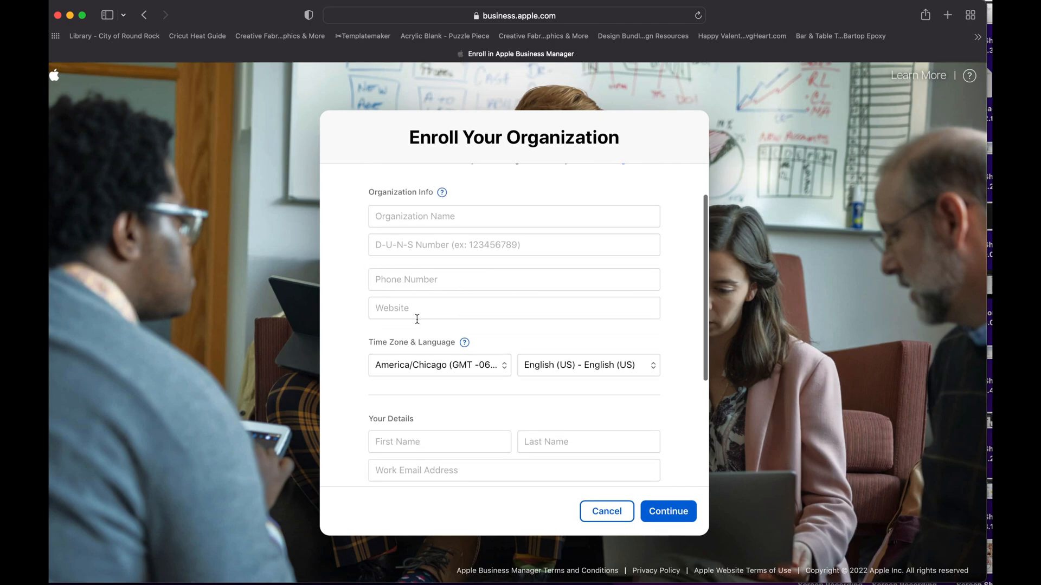
{"action": "scroll", "scroll_direction": "down", "scroll_amount": 3}
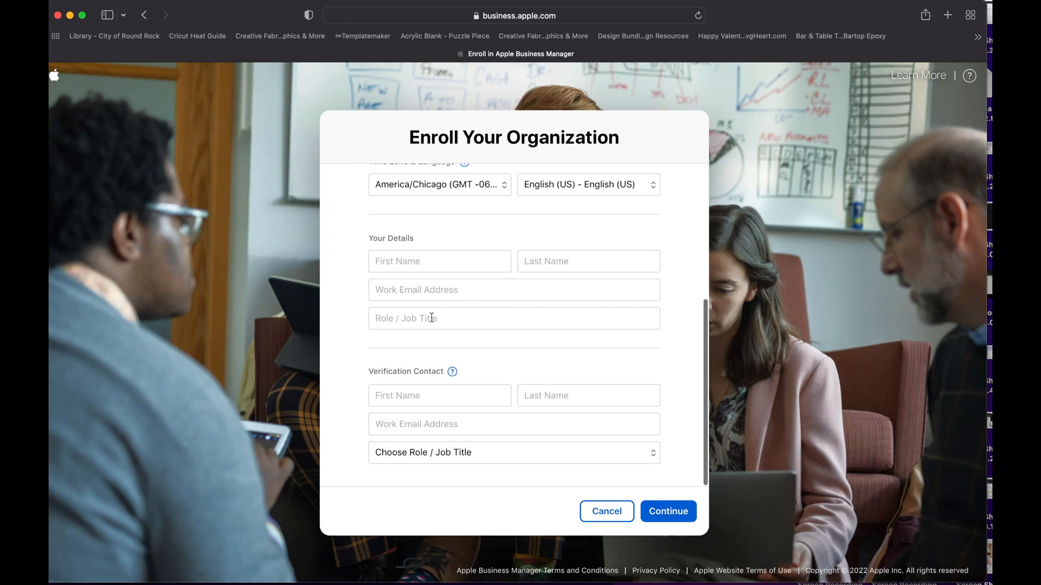
{"action": "mouse_move", "coordinate": [503, 348]}
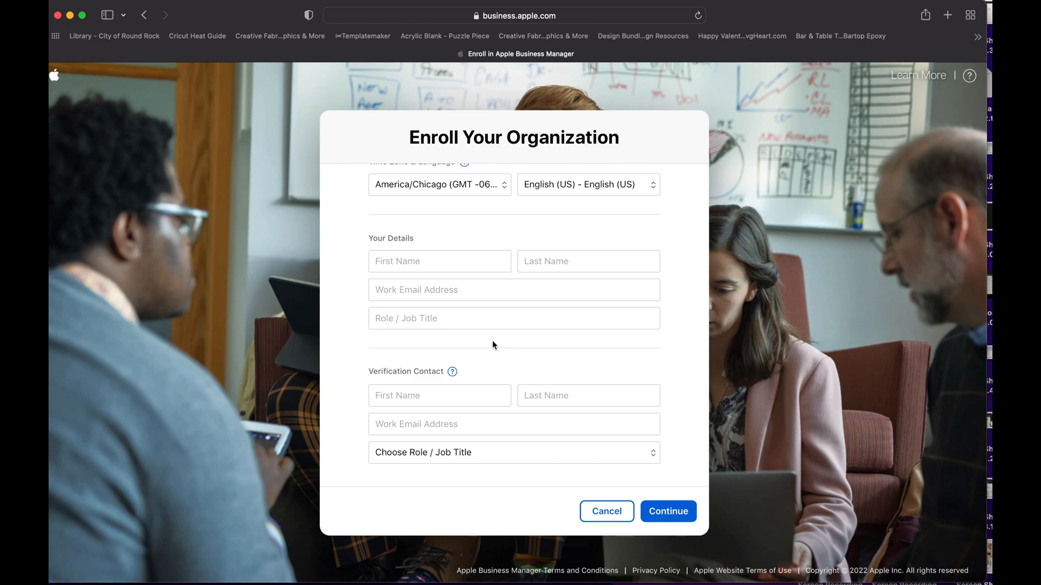
{"action": "mouse_move", "coordinate": [491, 379]}
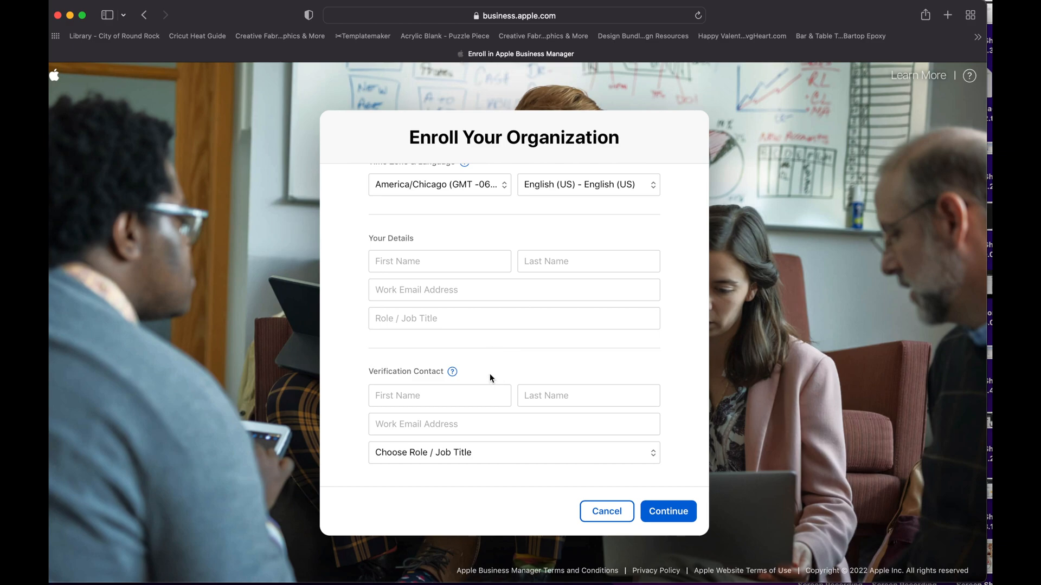
{"action": "mouse_move", "coordinate": [503, 381]}
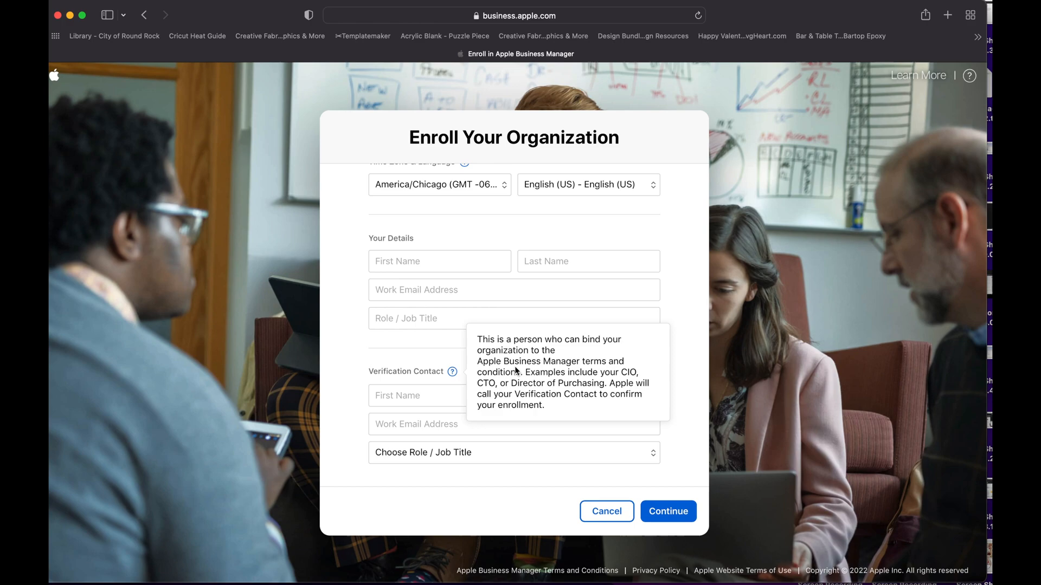
{"action": "mouse_move", "coordinate": [491, 384]}
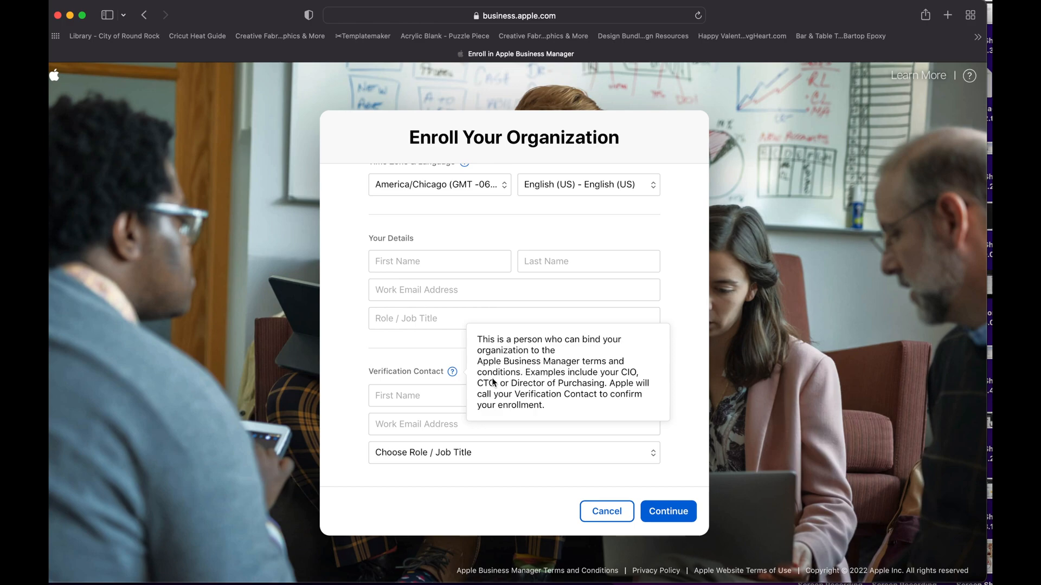
{"action": "mouse_move", "coordinate": [622, 382]}
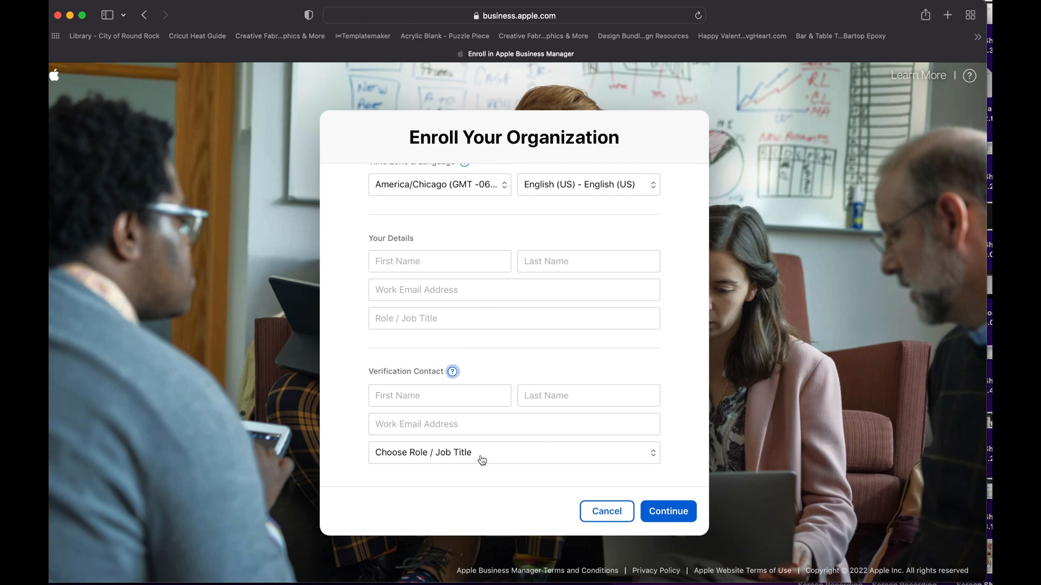
{"action": "left_click", "coordinate": [513, 452]}
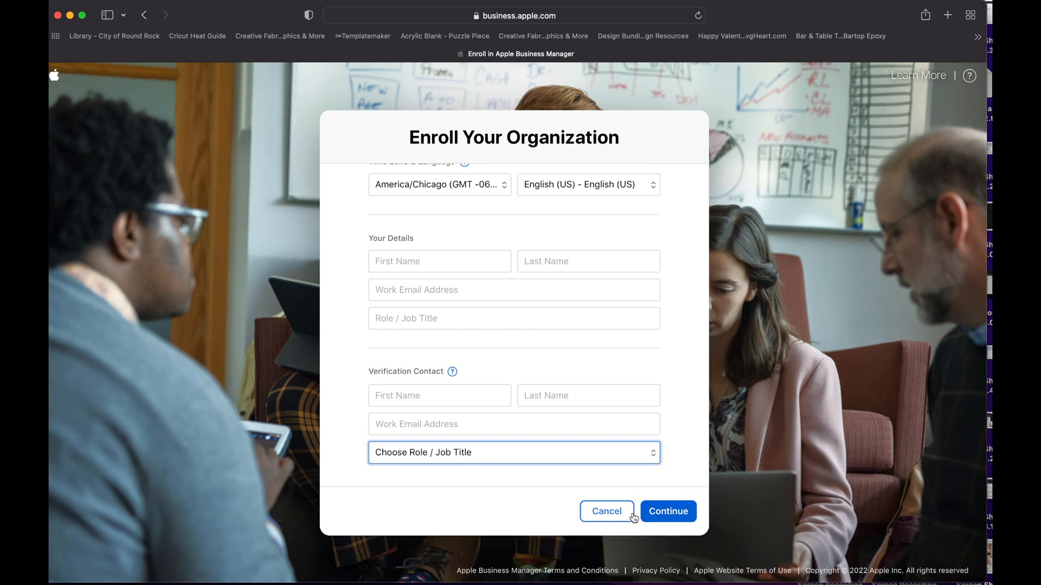
{"action": "mouse_move", "coordinate": [683, 480]}
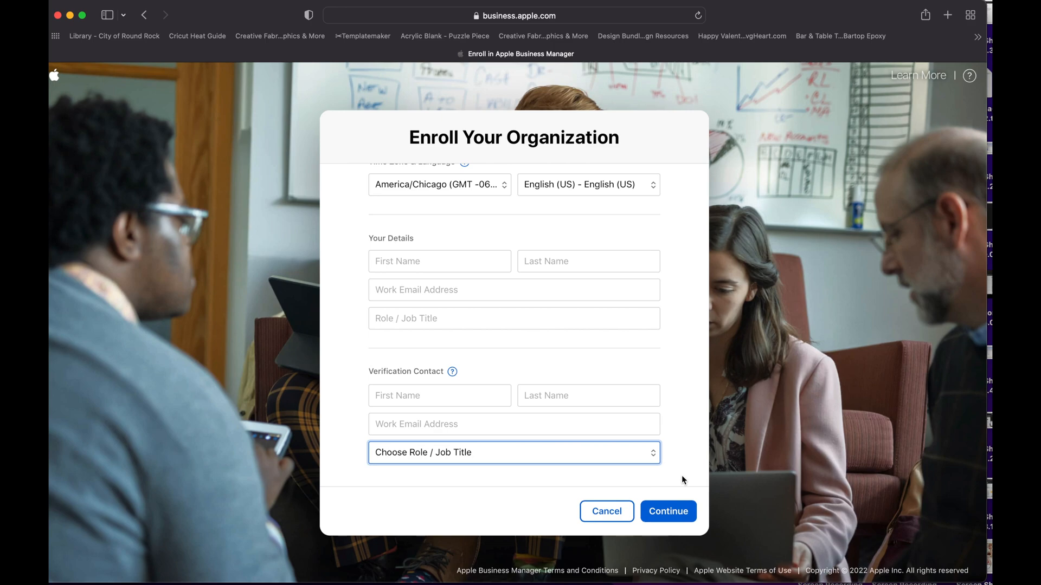
{"action": "mouse_move", "coordinate": [682, 476]}
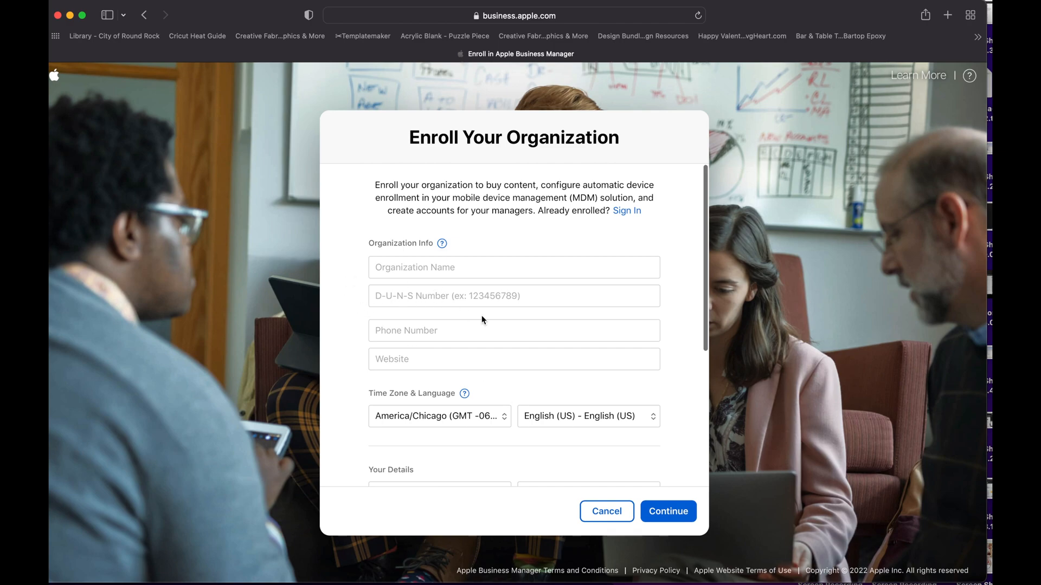
{"action": "mouse_move", "coordinate": [743, 310]}
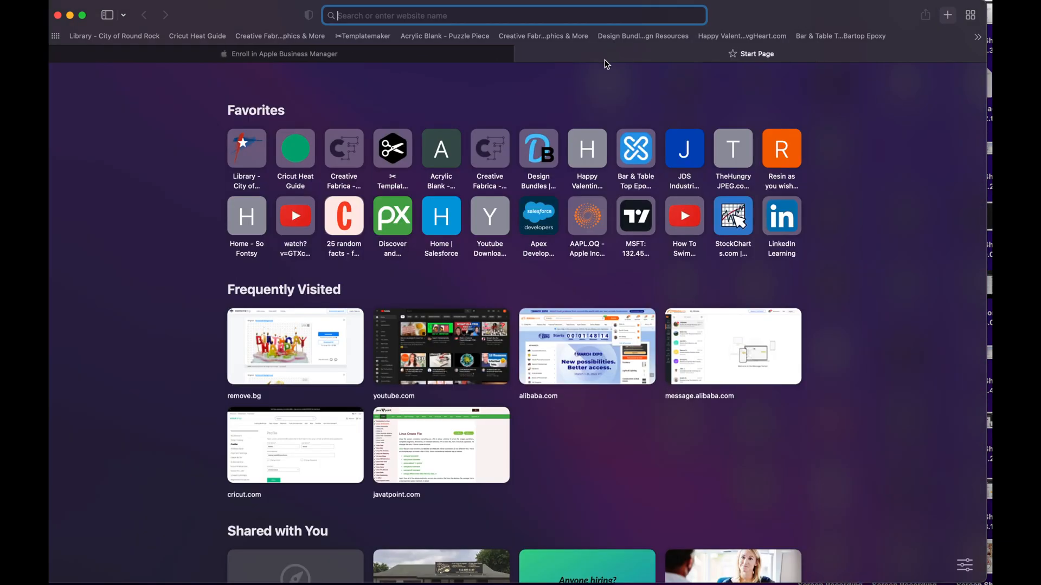
Search Google for "duns" in a new Safari tab.
{"action": "type", "text": "duns"}
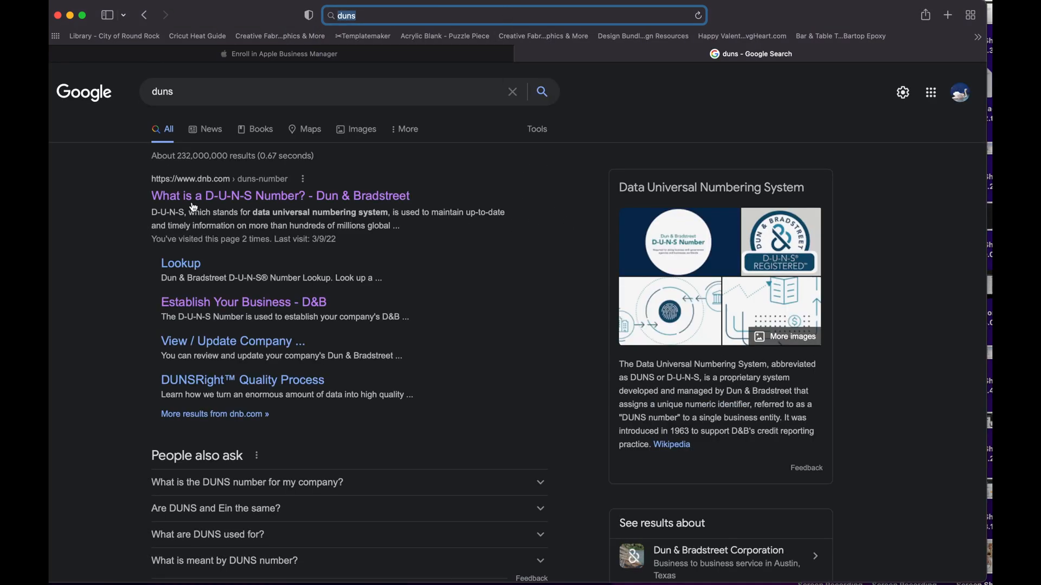
{"action": "mouse_move", "coordinate": [150, 216]}
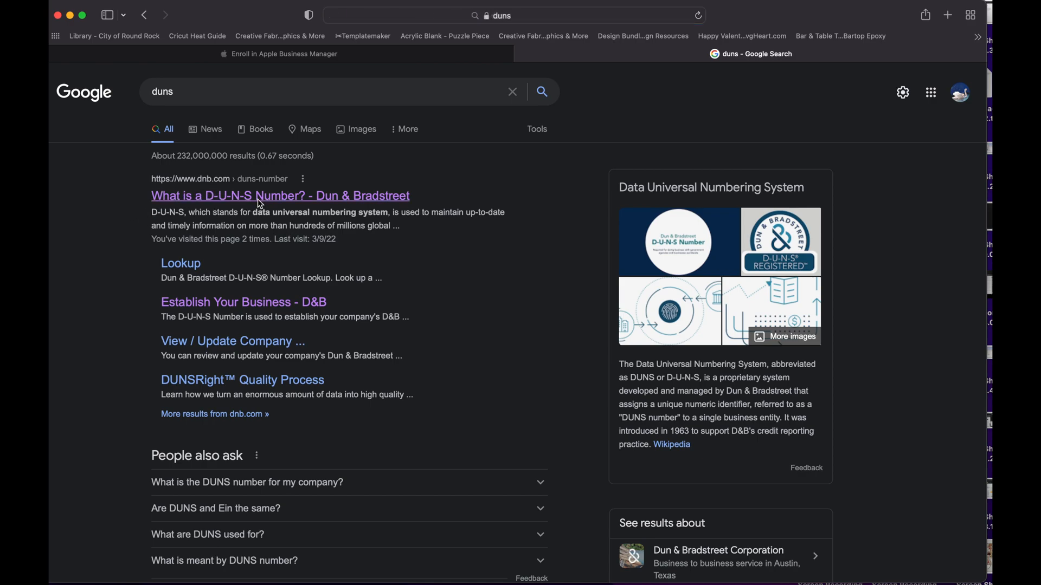
{"action": "left_click", "coordinate": [280, 196]}
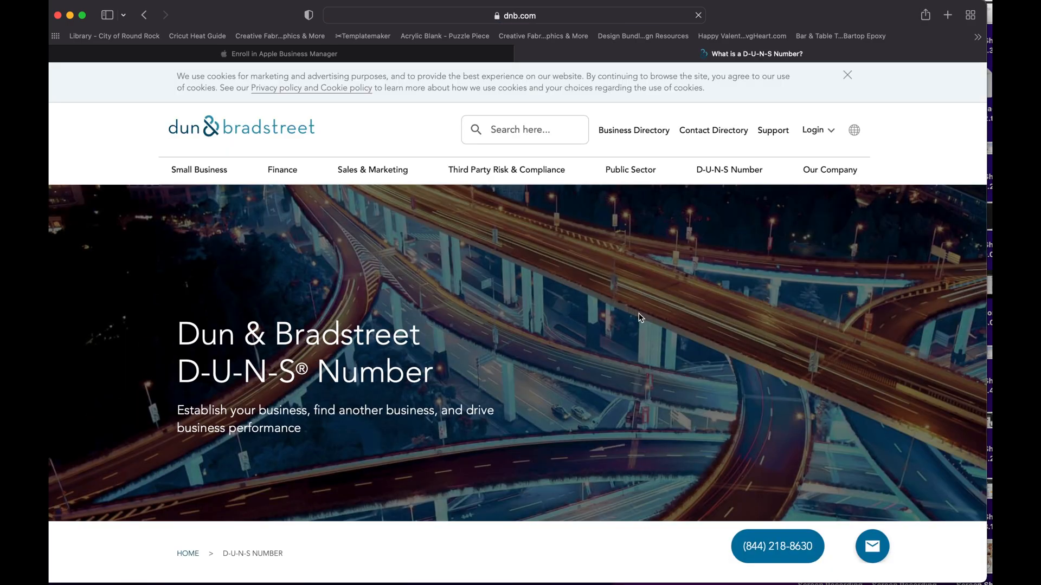
{"action": "scroll", "scroll_direction": "down", "scroll_amount": 3}
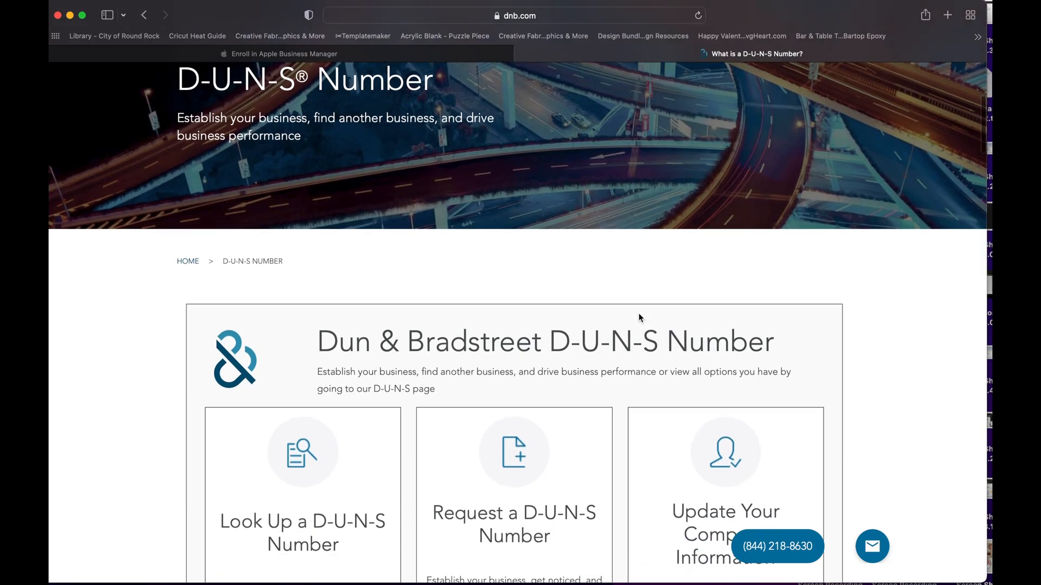
{"action": "scroll", "scroll_direction": "down", "scroll_amount": 3}
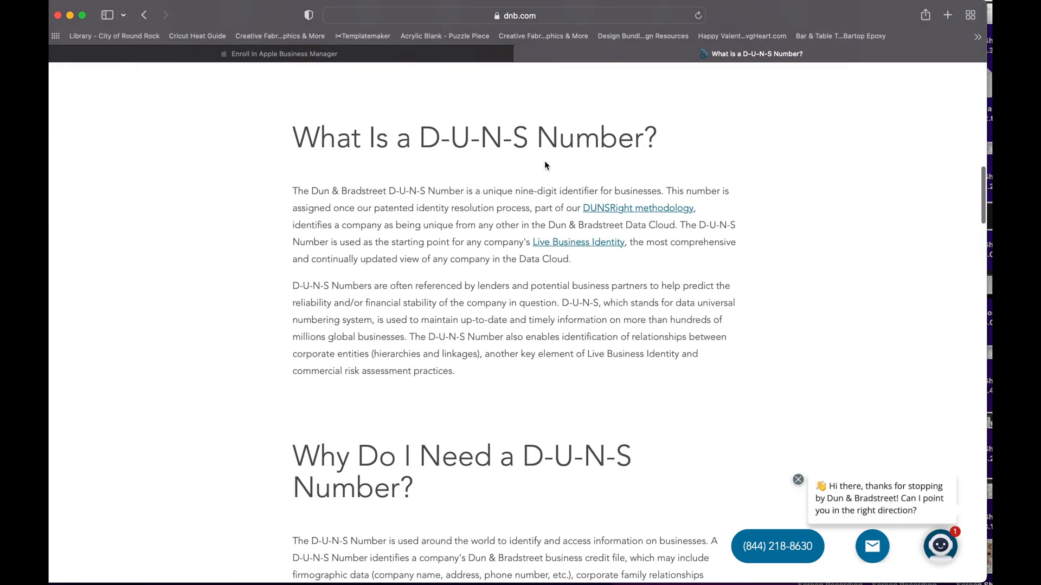
{"action": "mouse_move", "coordinate": [484, 420]}
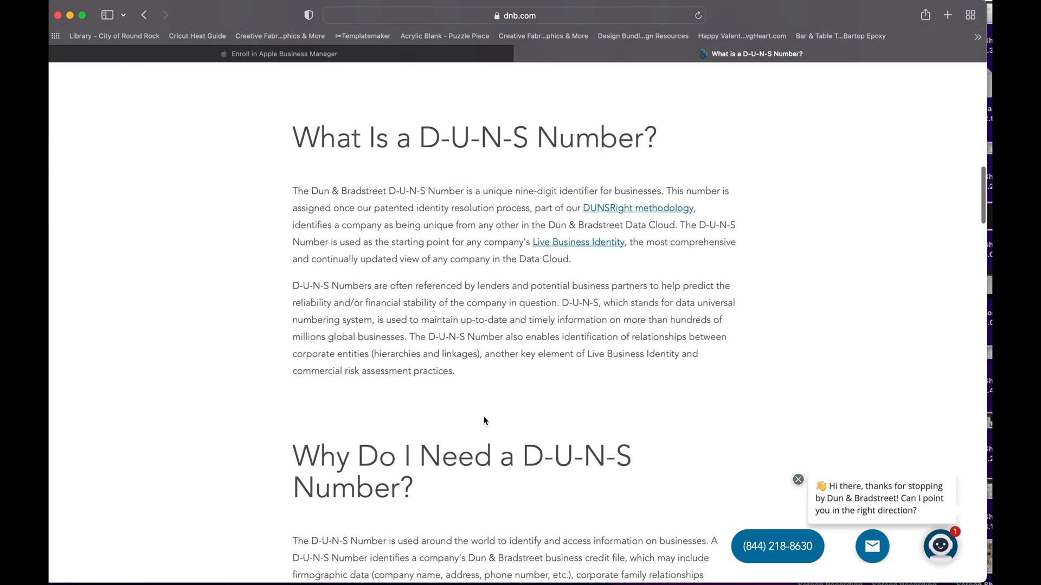
{"action": "scroll", "scroll_direction": "down", "scroll_amount": 3}
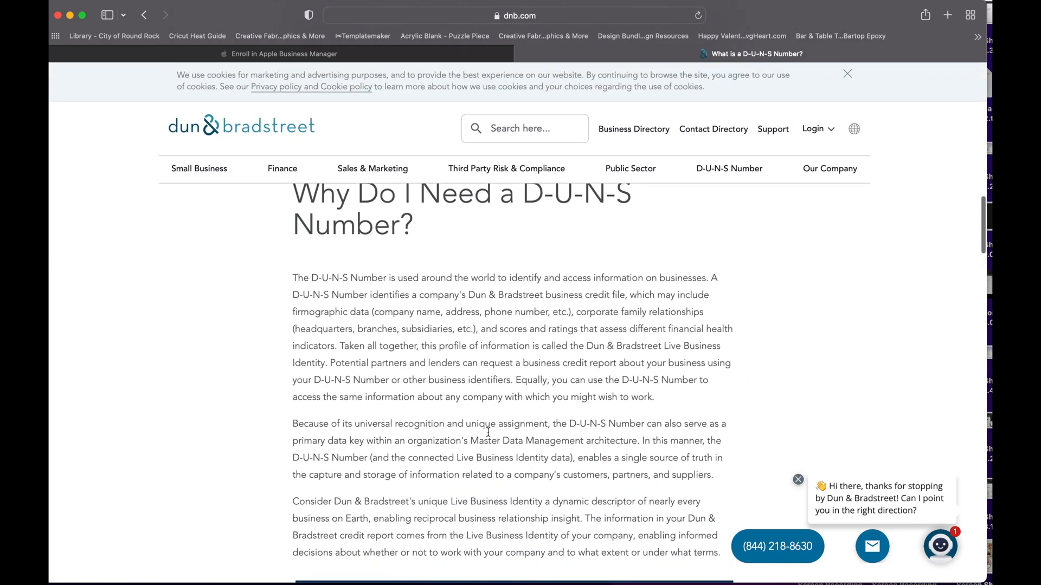
{"action": "scroll", "scroll_direction": "up", "scroll_amount": 3}
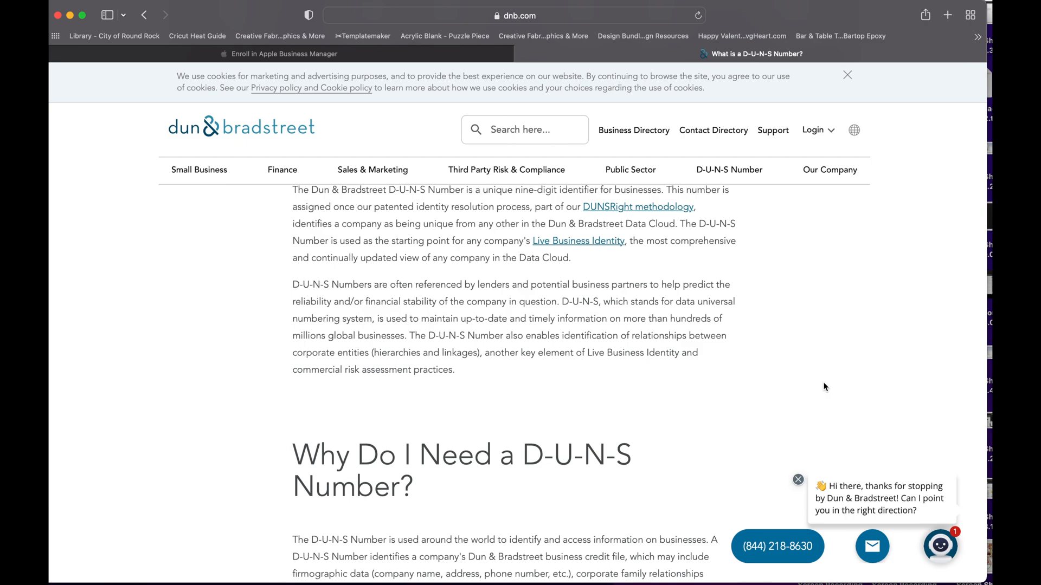
{"action": "scroll", "scroll_direction": "up", "scroll_amount": 3}
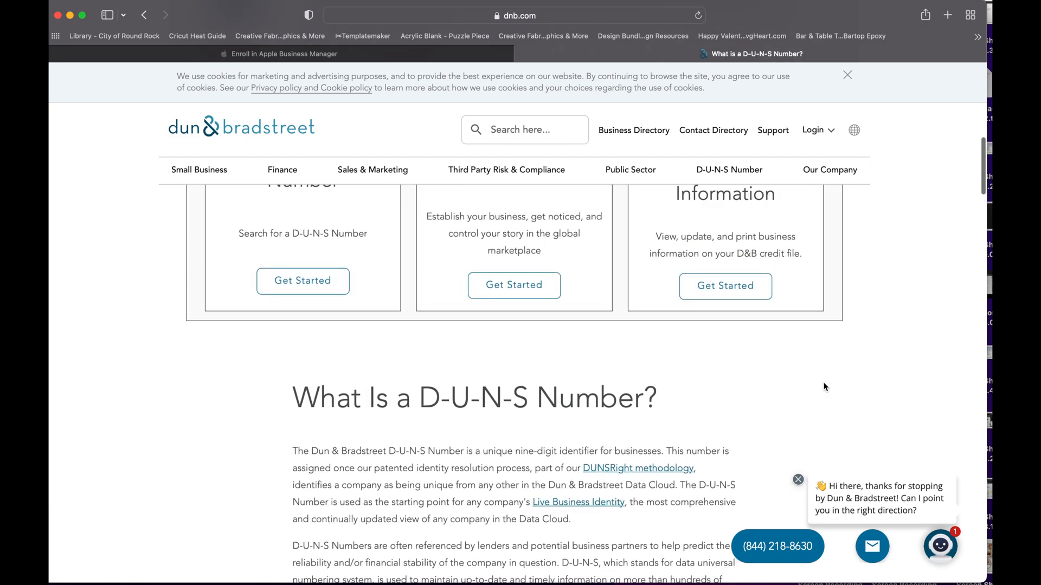
{"action": "scroll", "scroll_direction": "up", "scroll_amount": 3}
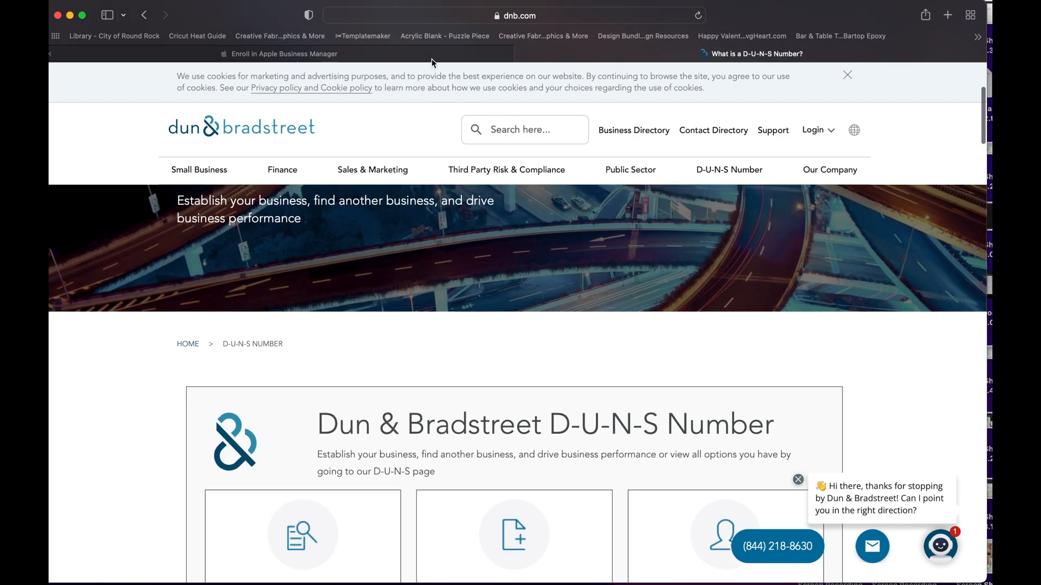
Return to the enrollment tab, scroll down the blank form, and cancel it.
{"action": "left_click", "coordinate": [284, 54]}
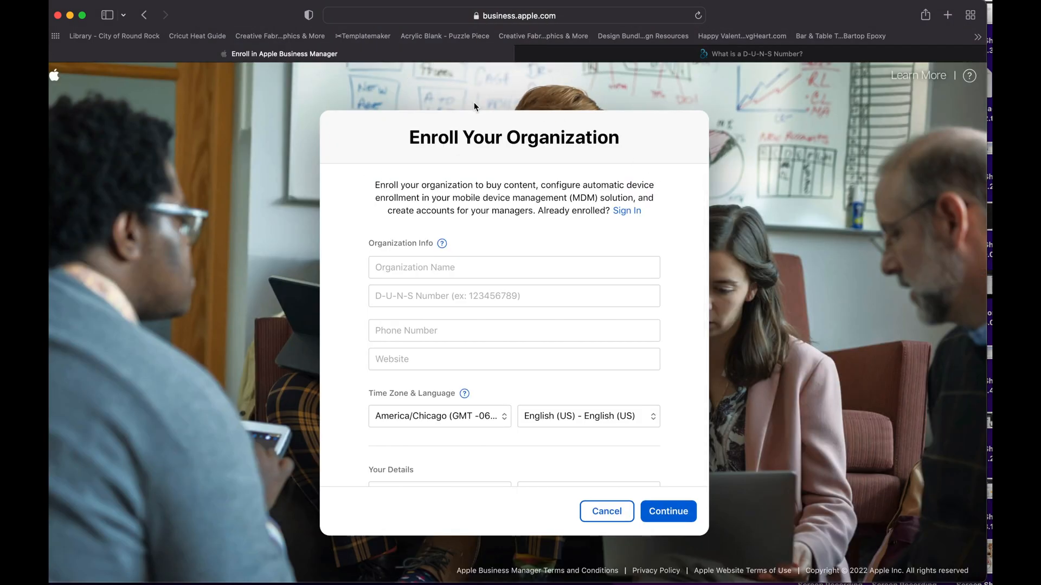
{"action": "mouse_move", "coordinate": [342, 319]}
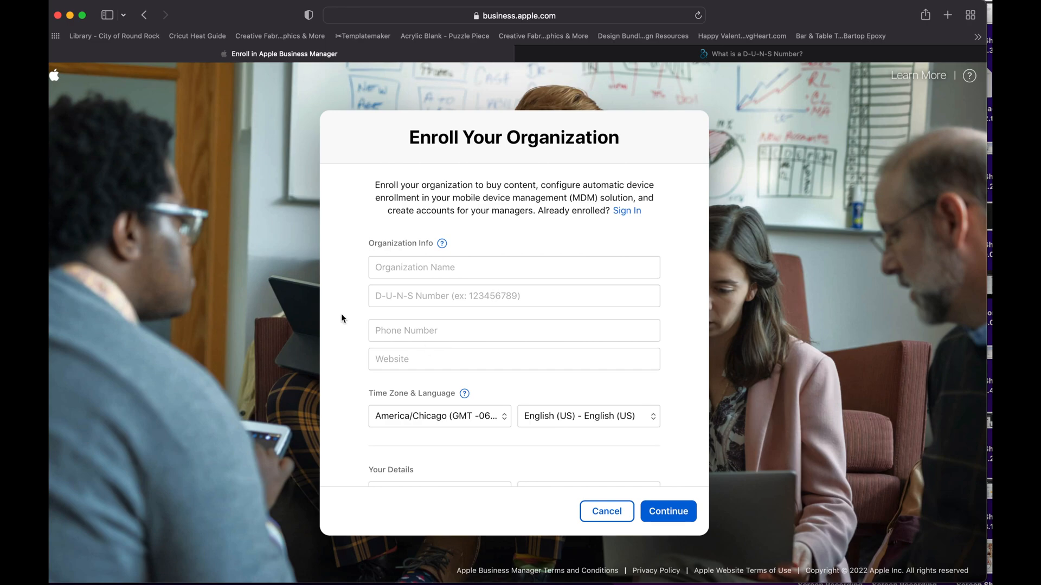
{"action": "scroll", "scroll_direction": "down", "scroll_amount": 3}
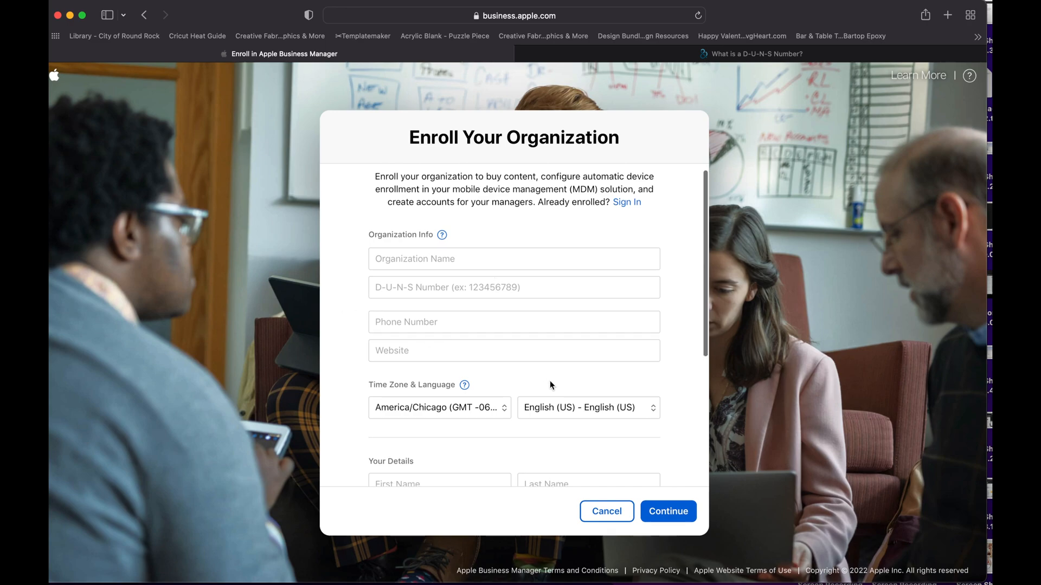
{"action": "scroll", "scroll_direction": "down", "scroll_amount": 3}
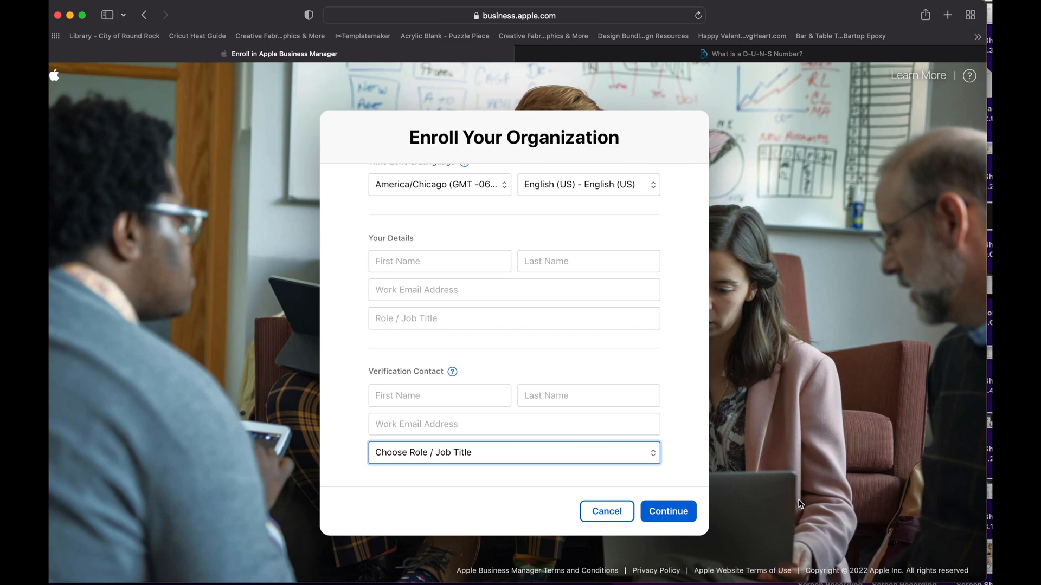
{"action": "mouse_move", "coordinate": [481, 502]}
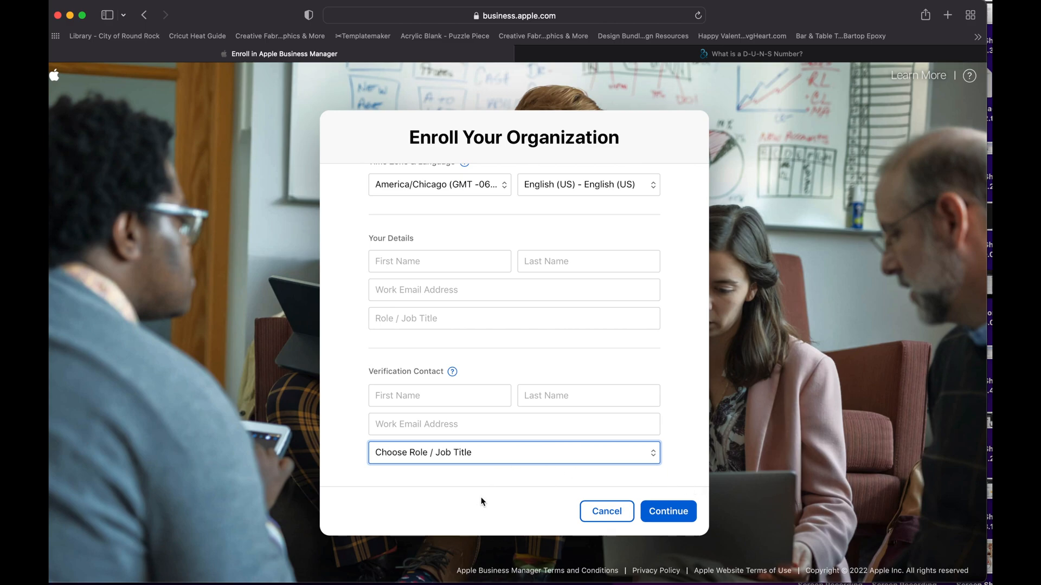
{"action": "mouse_move", "coordinate": [585, 459]}
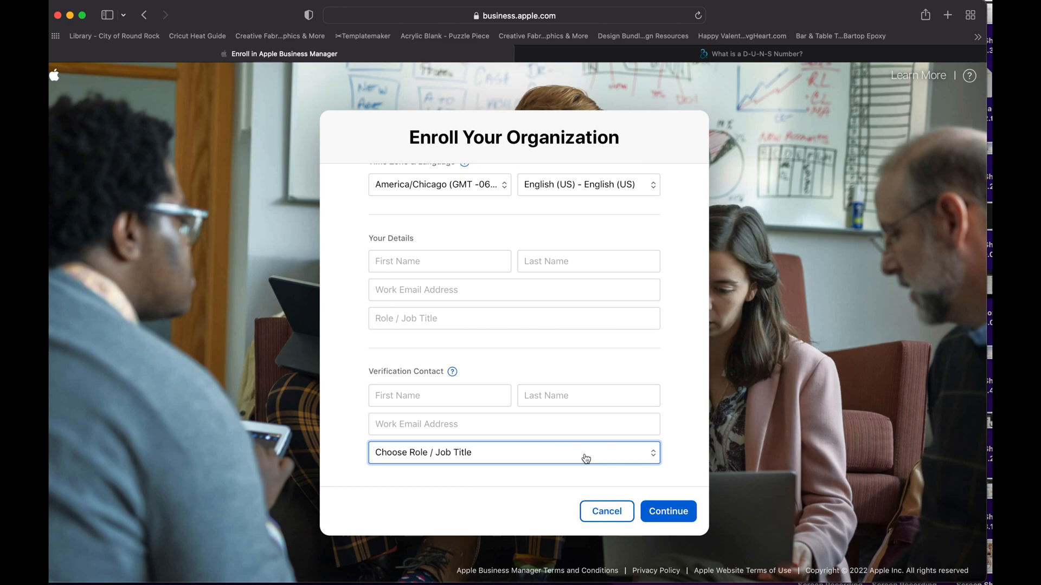
{"action": "mouse_move", "coordinate": [641, 497]}
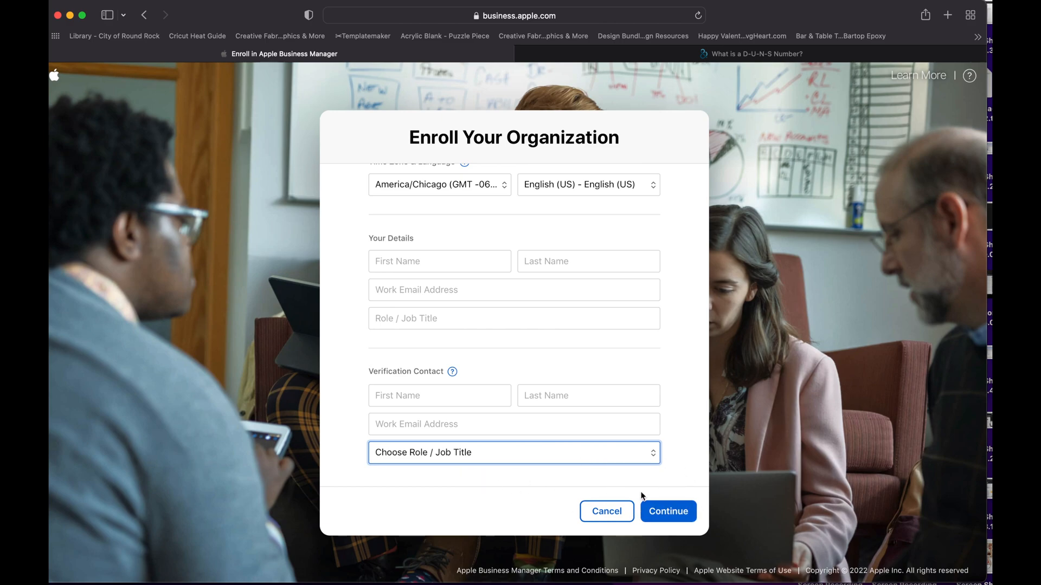
{"action": "mouse_move", "coordinate": [630, 384]}
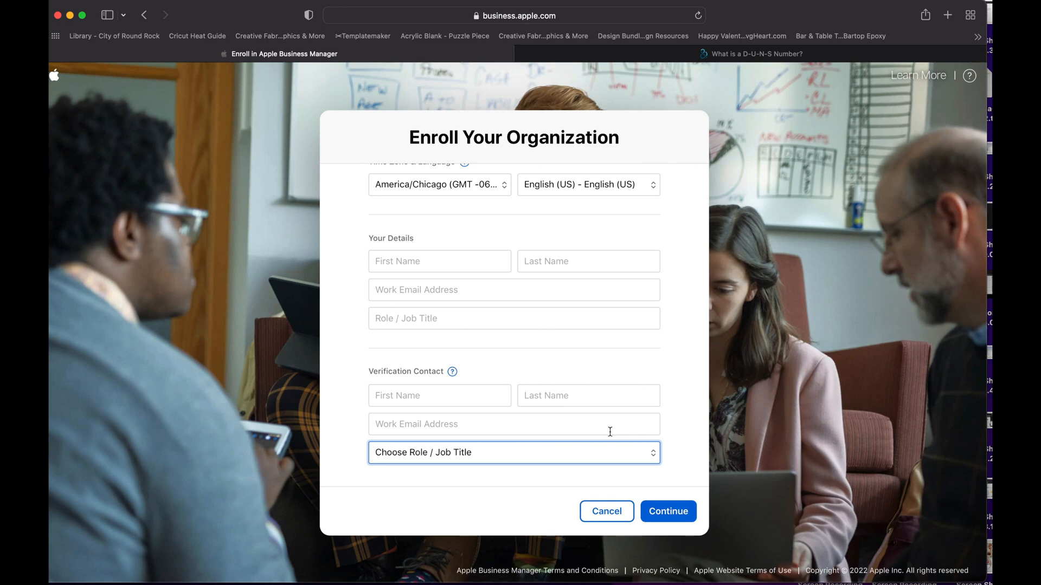
{"action": "mouse_move", "coordinate": [631, 385]}
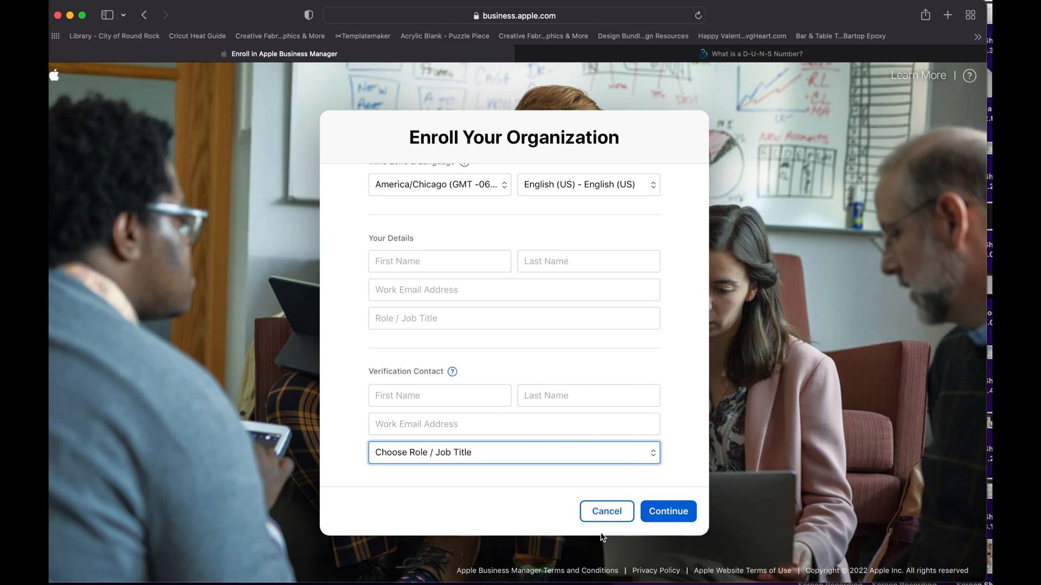
{"action": "mouse_move", "coordinate": [605, 511]}
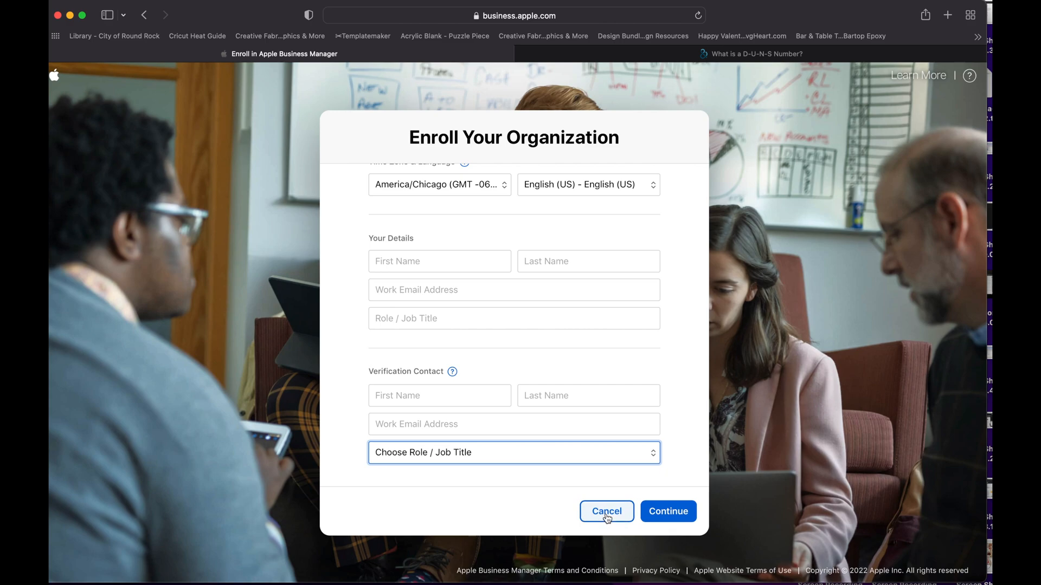
{"action": "left_click", "coordinate": [606, 511]}
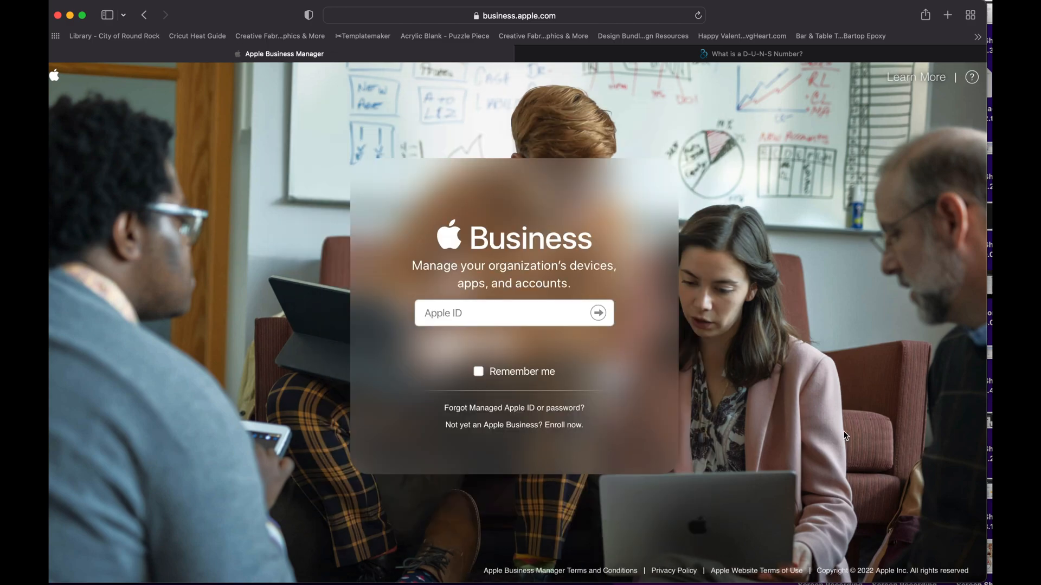